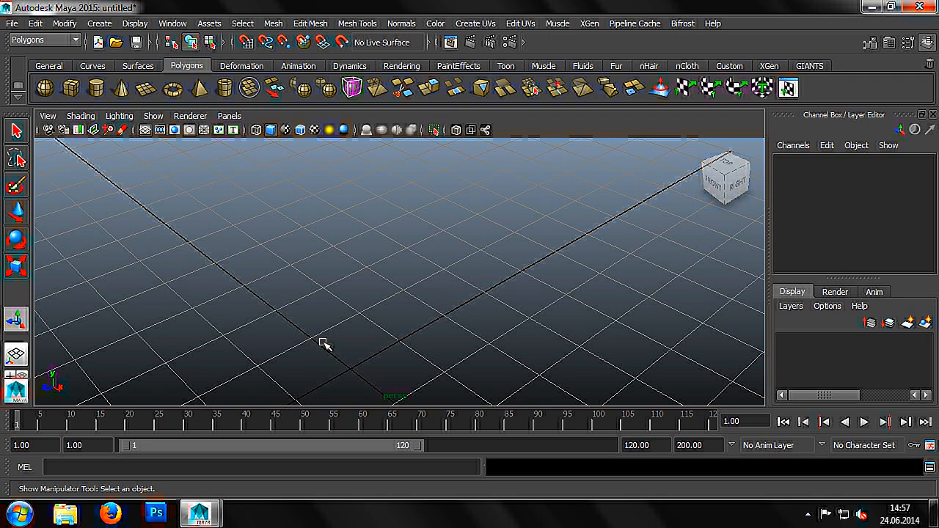
mouse_move(200, 165)
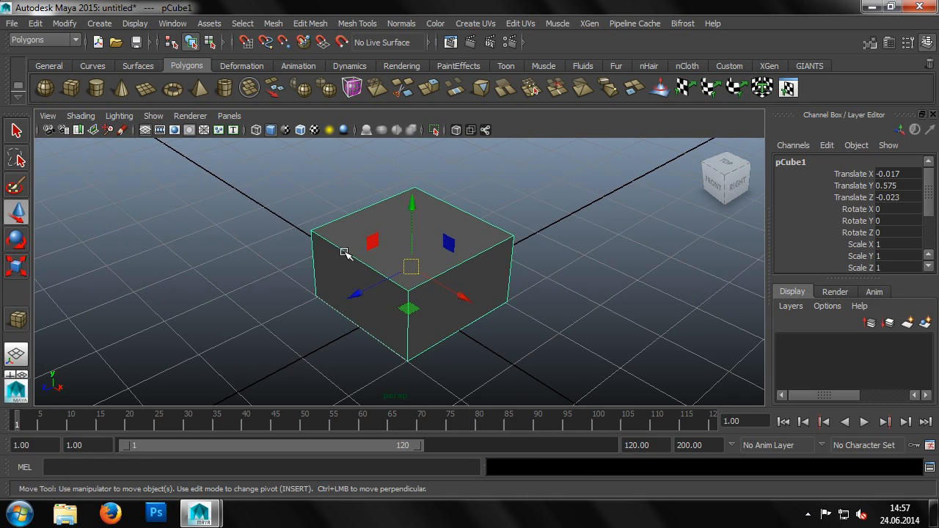
Step: Bring up the UV Texture Editor from the Window menu to show the cube's UV layout
click(173, 23)
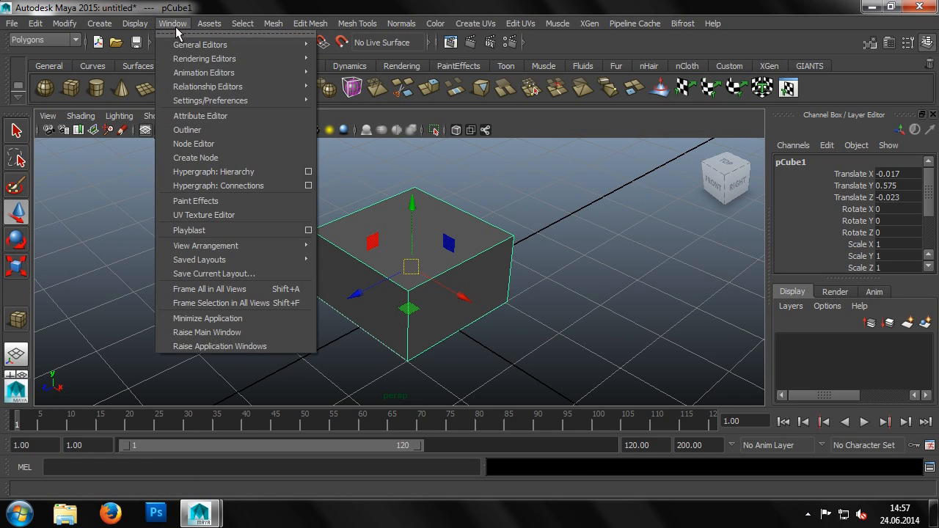
click(203, 215)
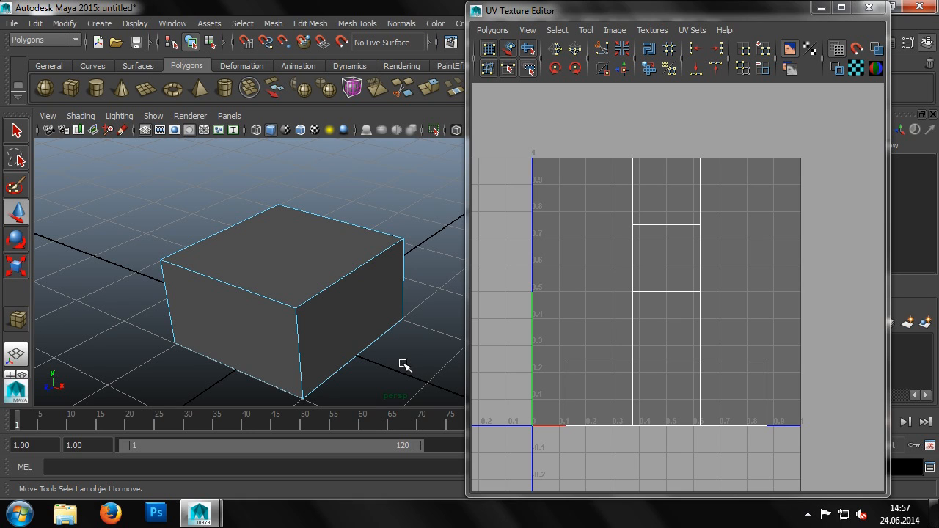
right_click(619, 267)
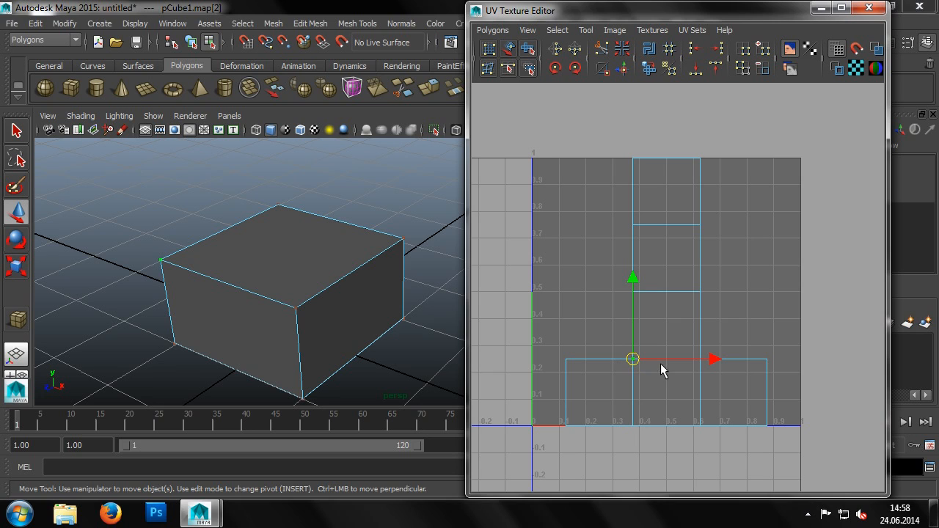
drag(632, 359, 698, 359)
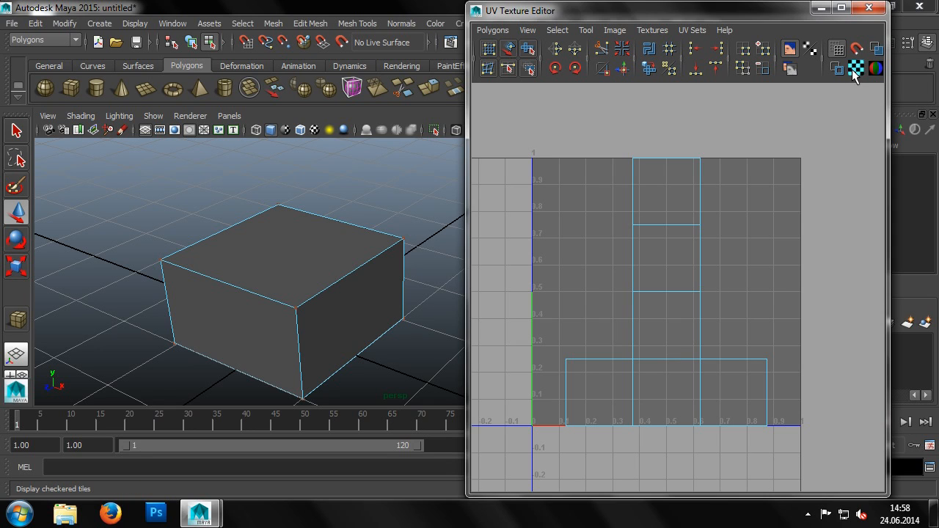
mouse_move(855, 69)
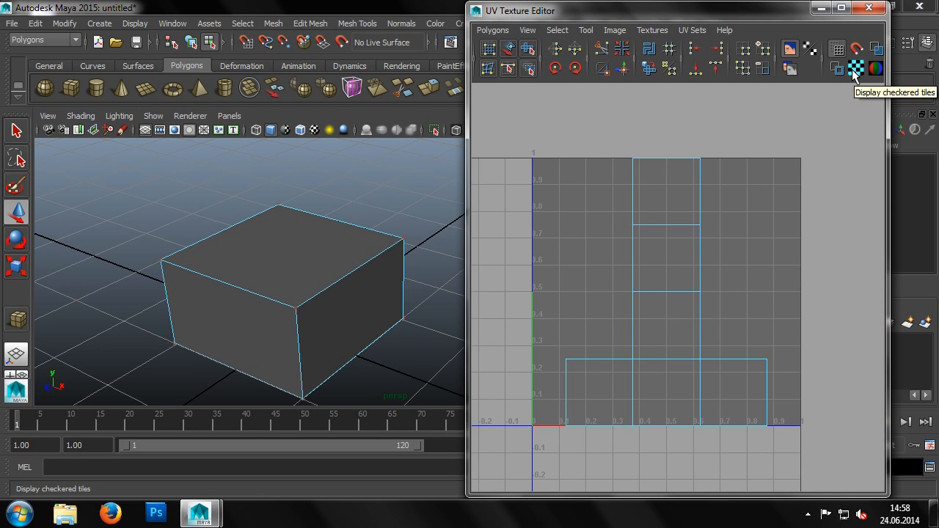
Step: Display checkered tiles behind the UV layout and the checker texture on the cube's faces
click(856, 68)
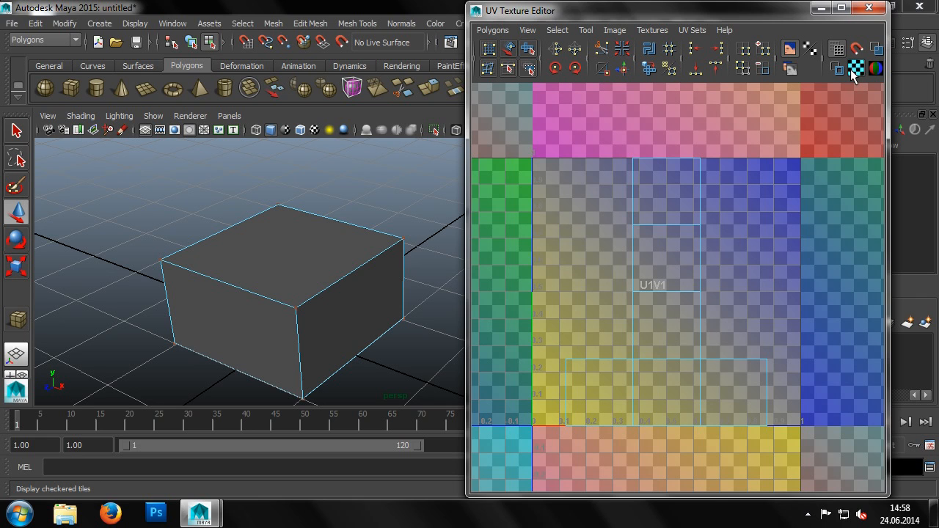
click(191, 114)
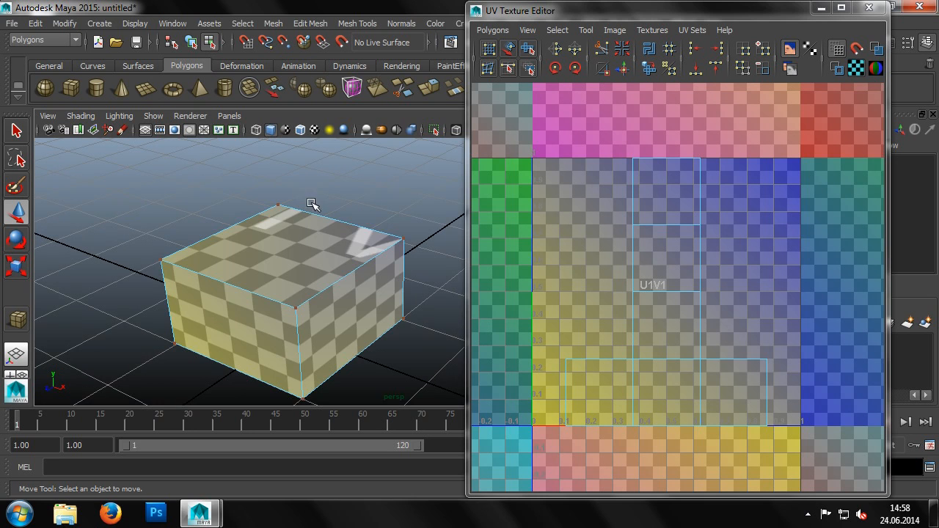
drag(311, 204, 325, 223)
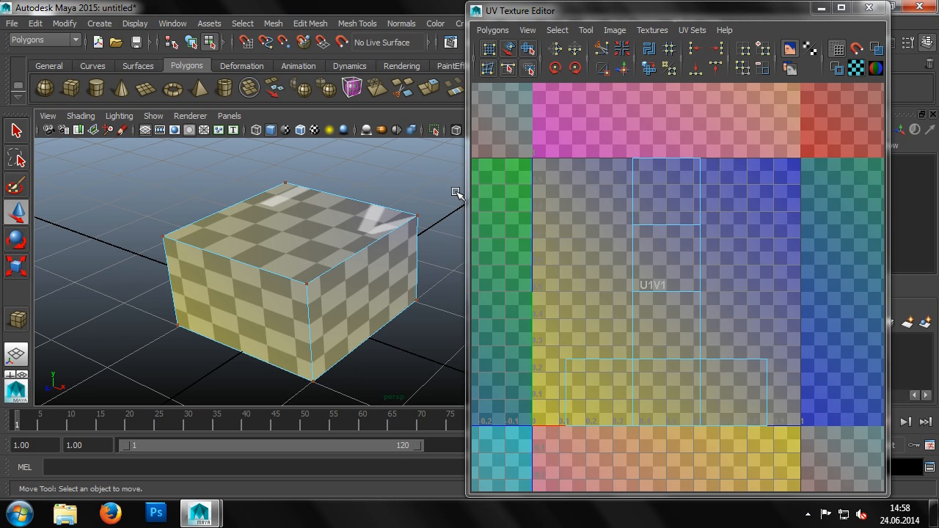
mouse_move(613, 322)
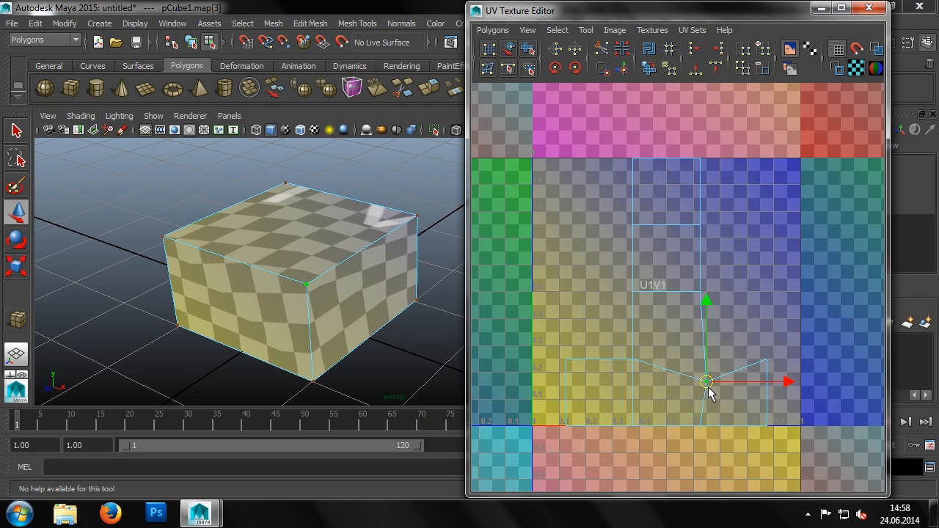
drag(707, 382, 784, 301)
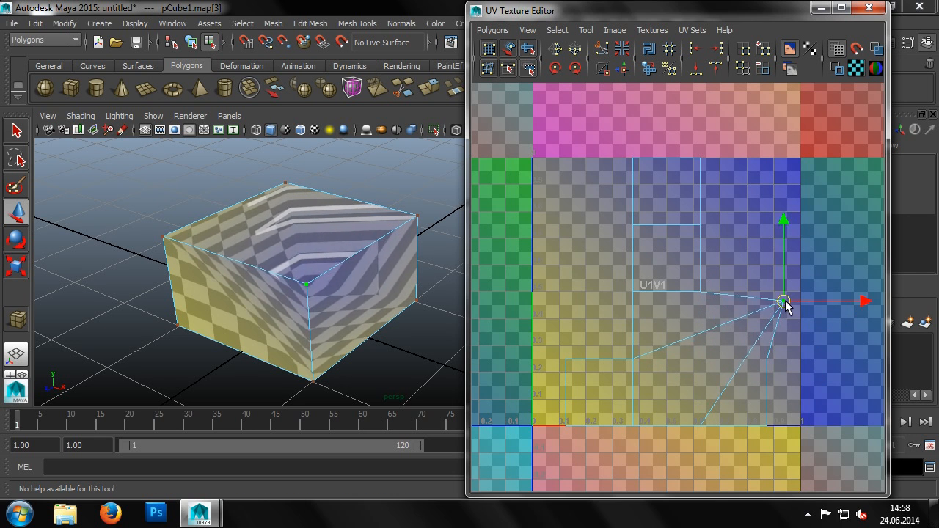
drag(783, 301, 739, 315)
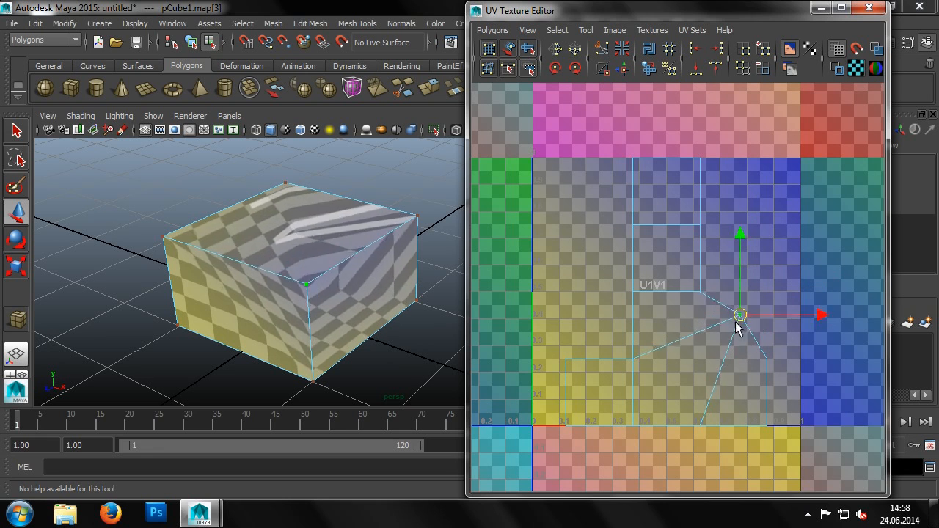
drag(739, 315, 666, 365)
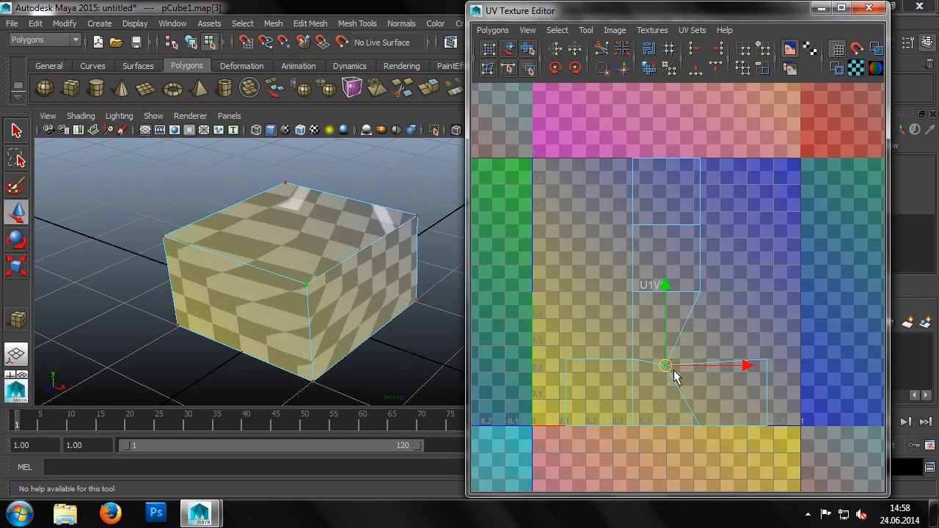
drag(663, 365, 726, 332)
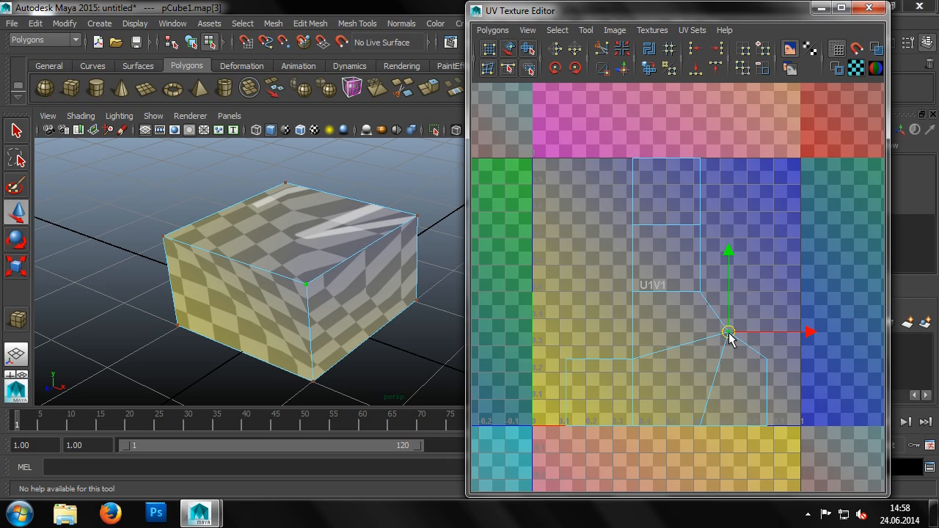
mouse_move(724, 336)
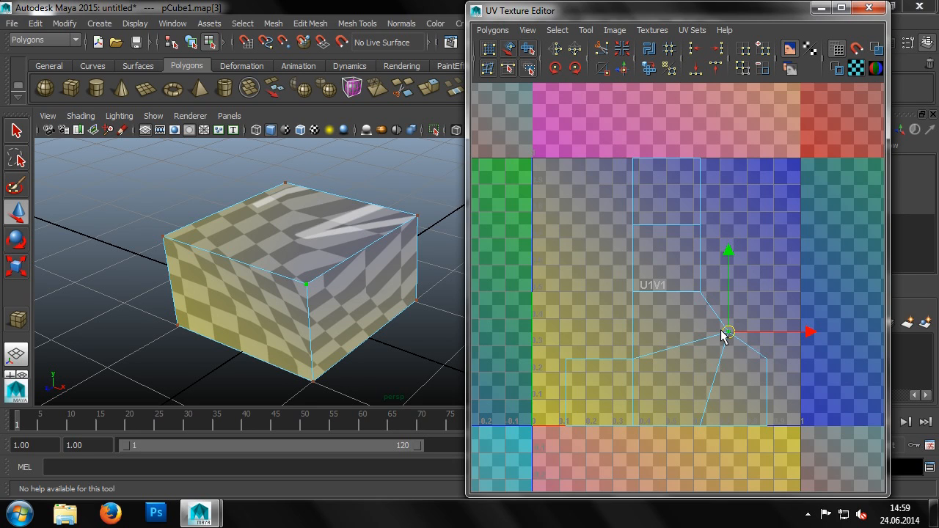
mouse_move(696, 325)
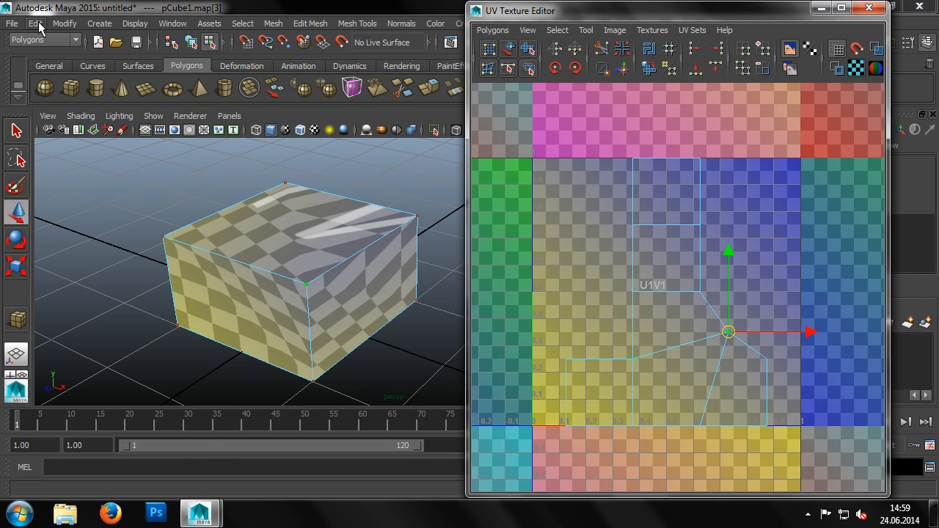
drag(727, 332, 698, 359)
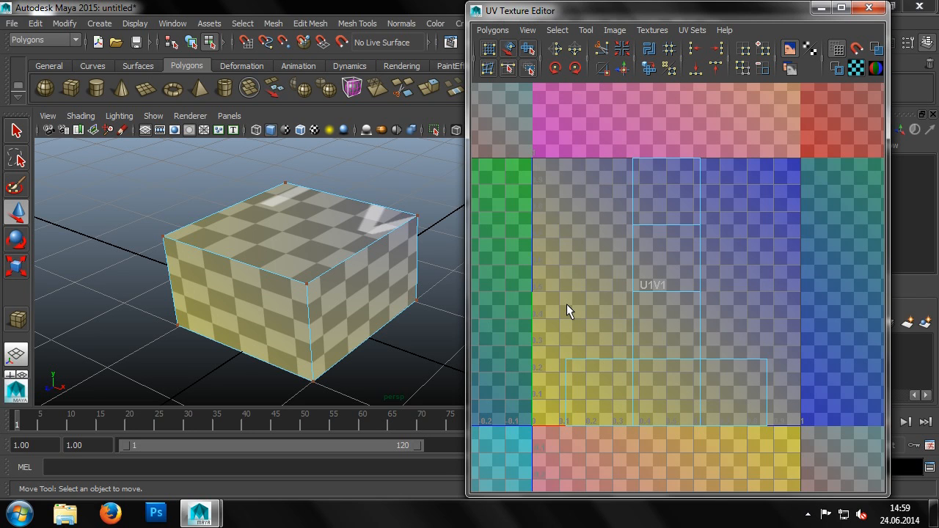
Step: Switch the cube to face selection mode via its right-click marking menu
right_click(258, 225)
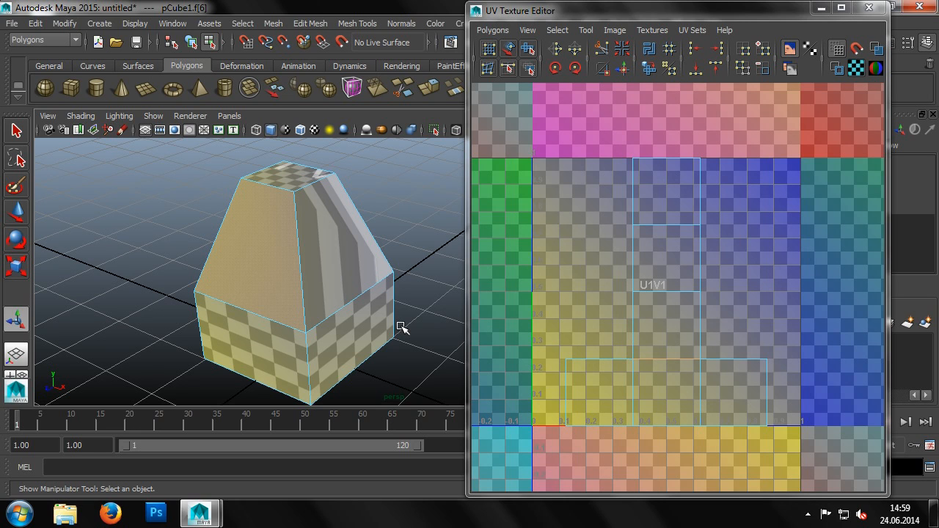
mouse_move(352, 303)
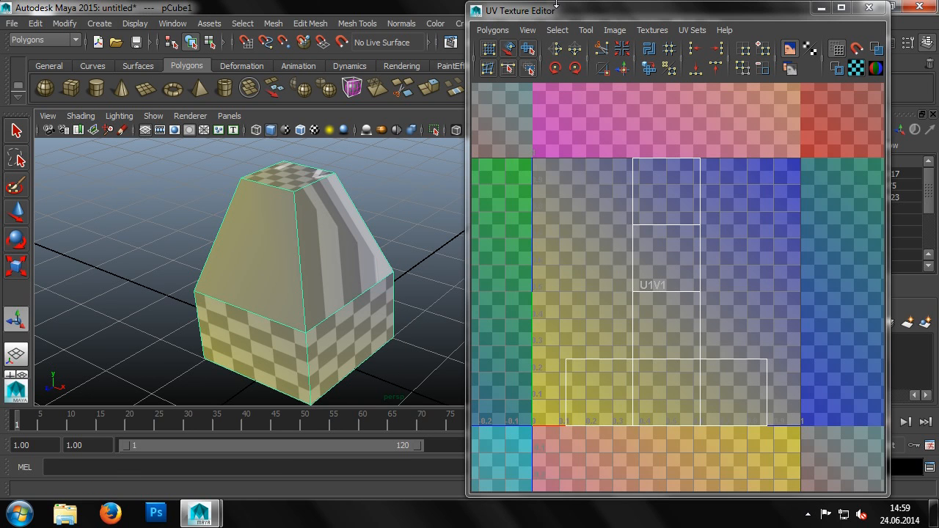
Step: Bring up the Polygon Automatic Mapping Options from Create UVs and look through its settings
click(475, 23)
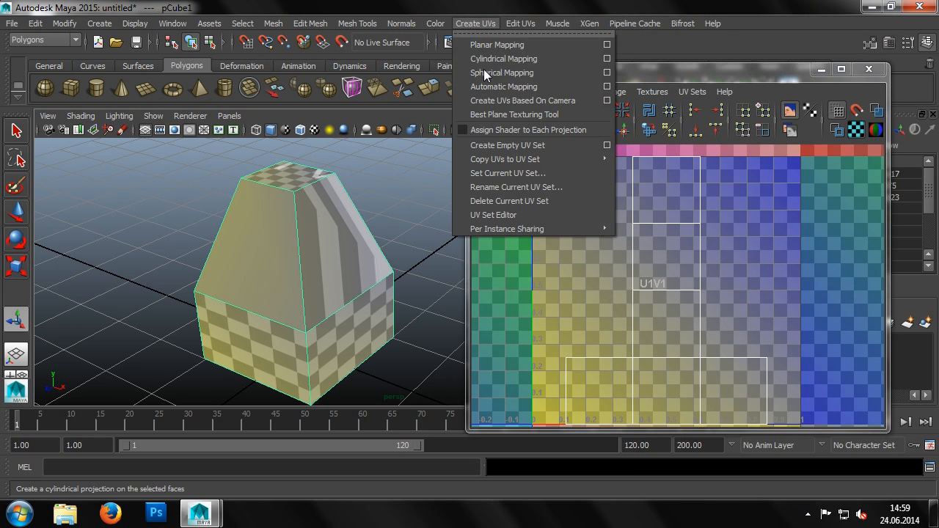
mouse_move(504, 87)
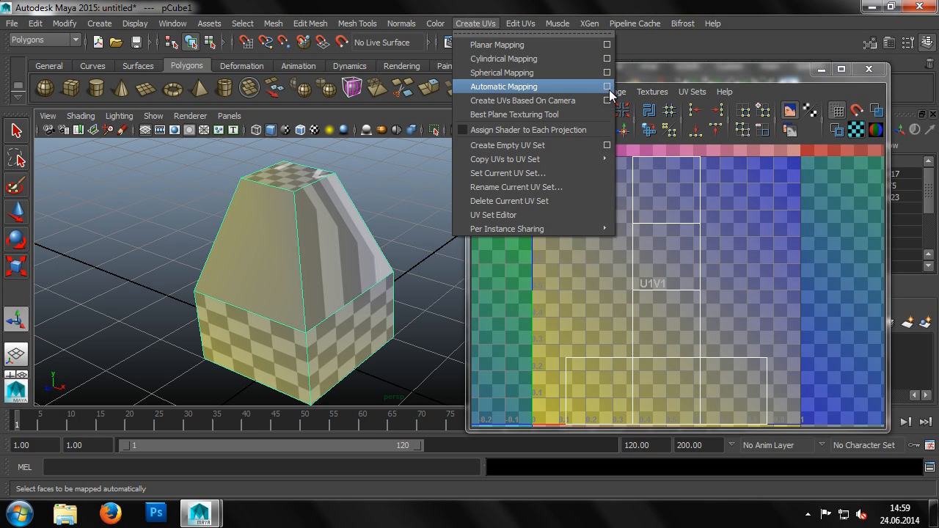
click(608, 87)
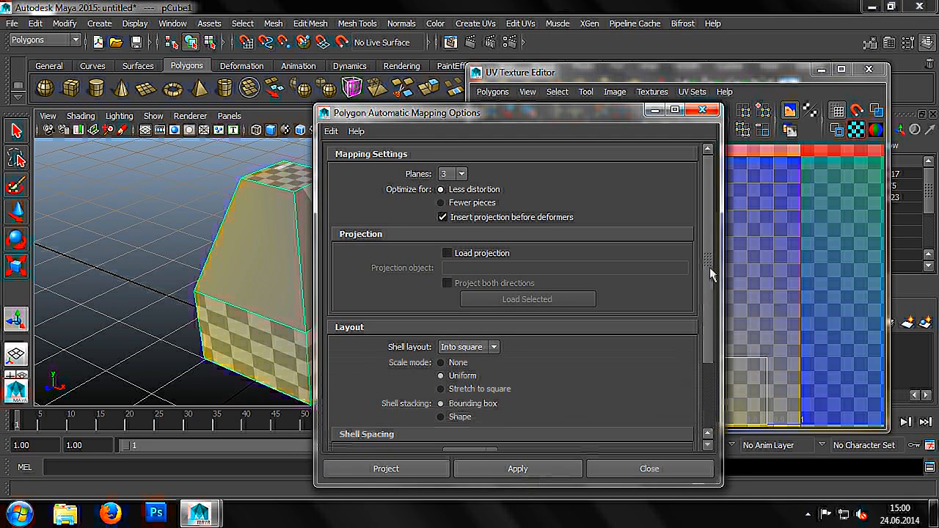
scroll(down, 3)
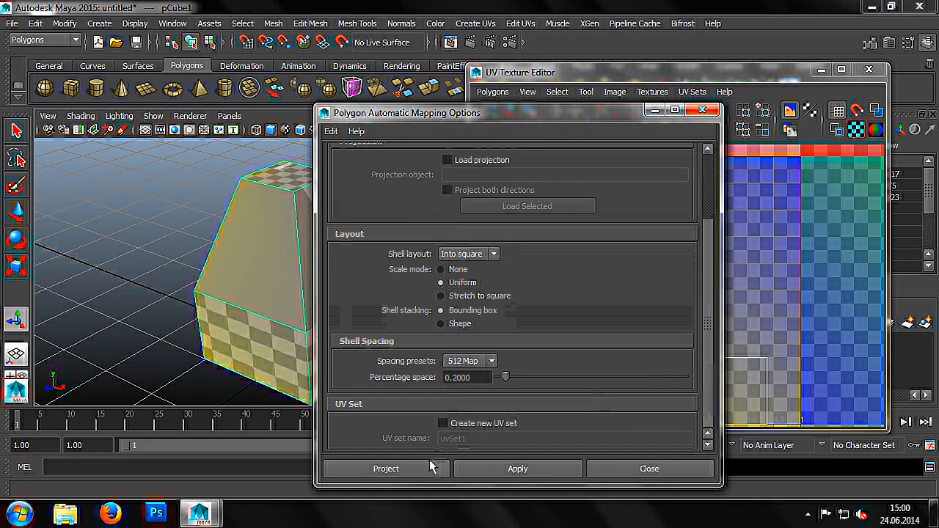
Step: Project the automatic mapping so the cube's faces become separate UV shells
click(386, 469)
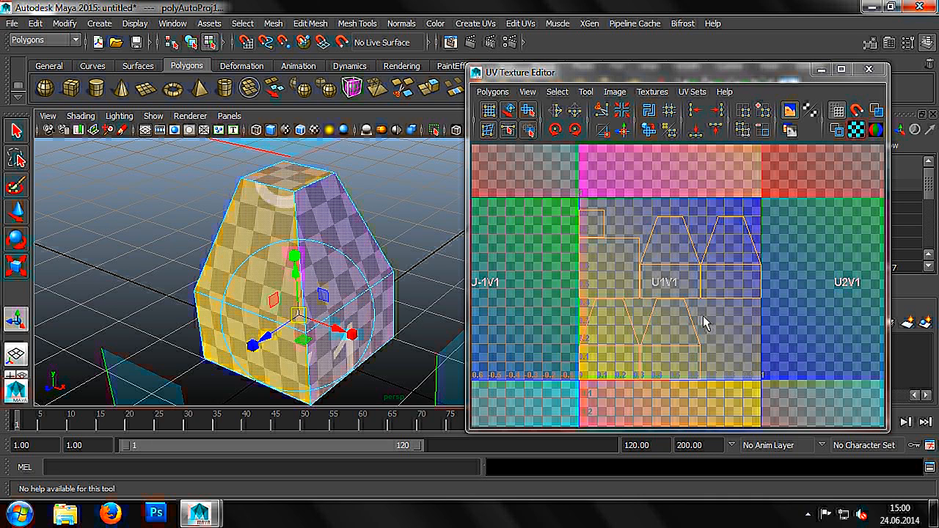
mouse_move(613, 213)
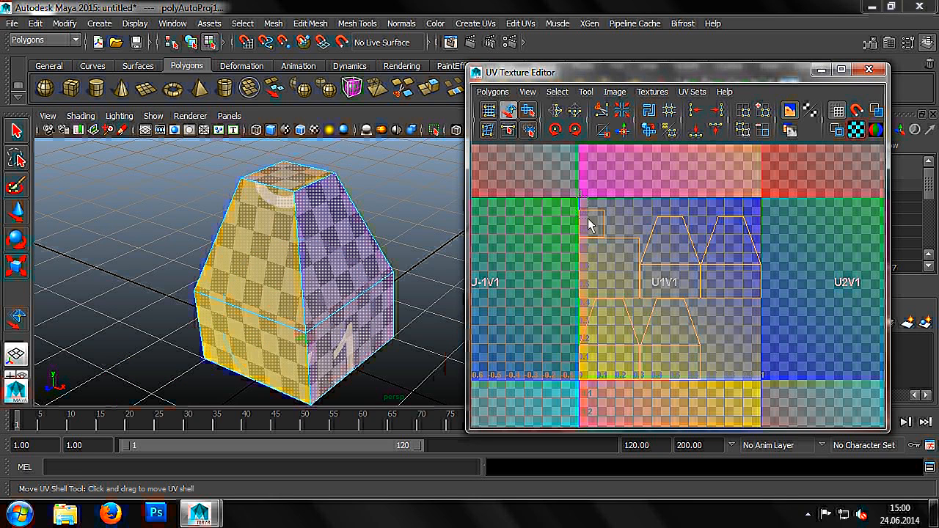
Step: Drag the top face's UV shell left into the neighbouring tile
drag(589, 226, 545, 198)
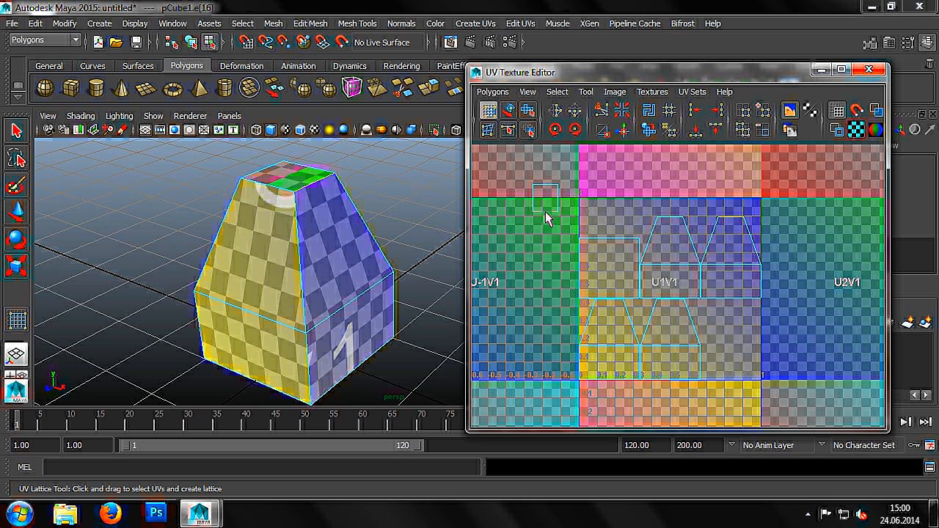
mouse_move(675, 237)
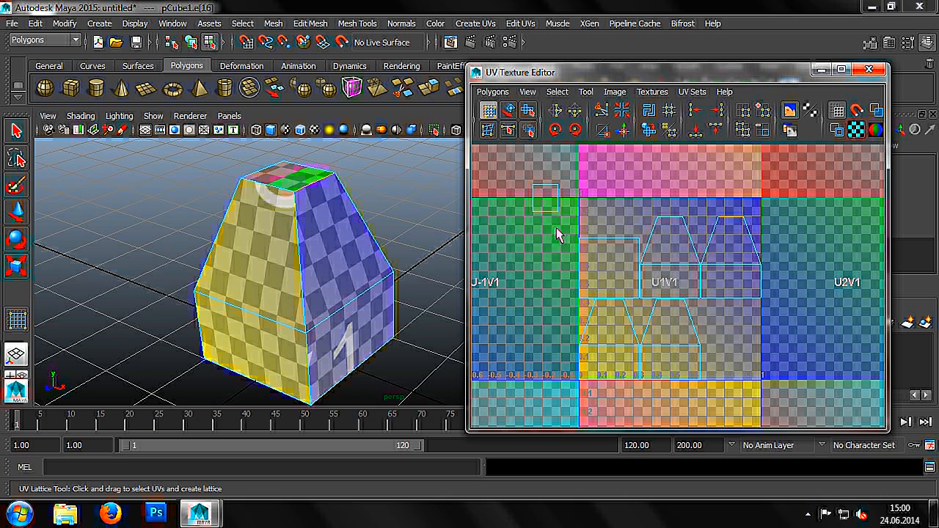
mouse_move(632, 144)
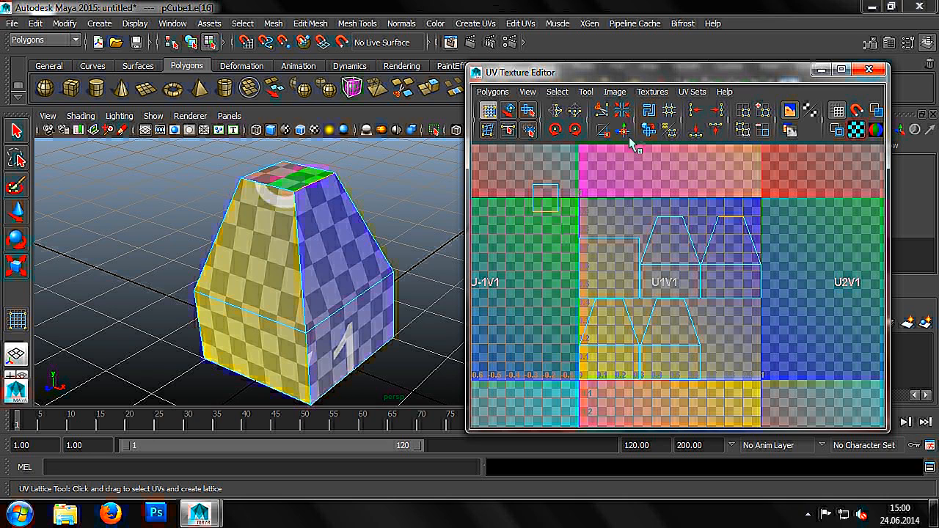
mouse_move(628, 135)
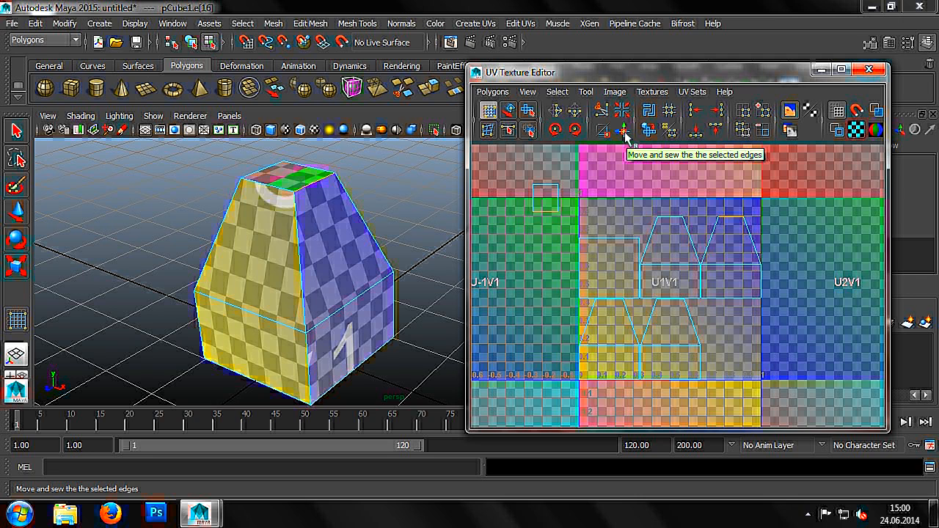
Step: Move and Sew the selected edges to join the top shell and a side shell onto the main layout
click(622, 129)
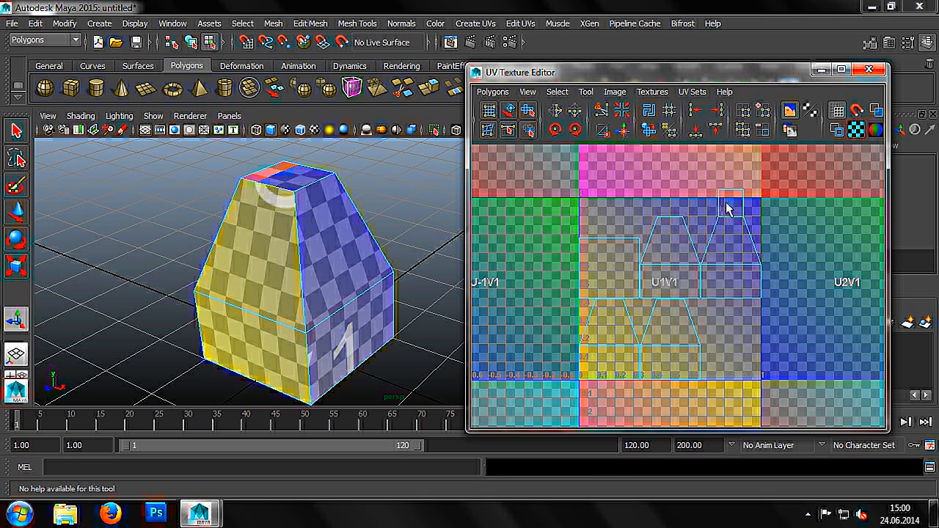
right_click(710, 199)
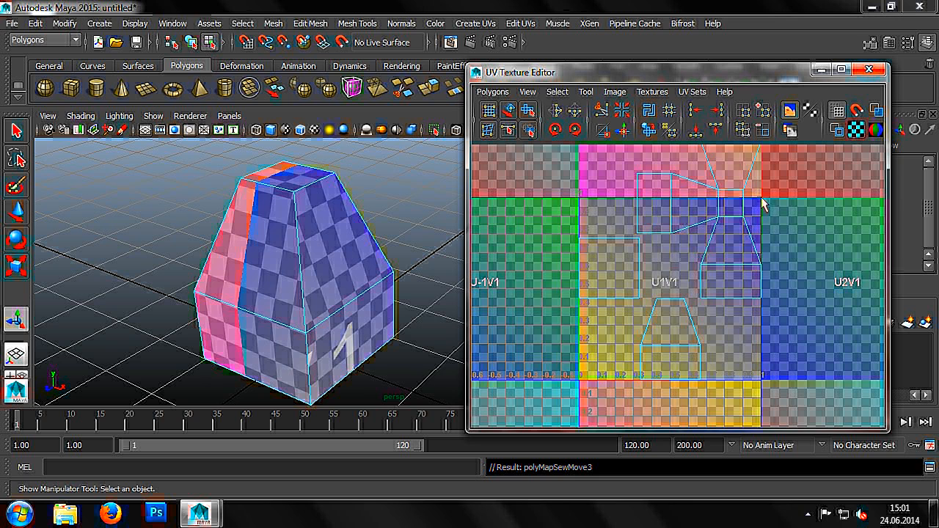
right_click(762, 203)
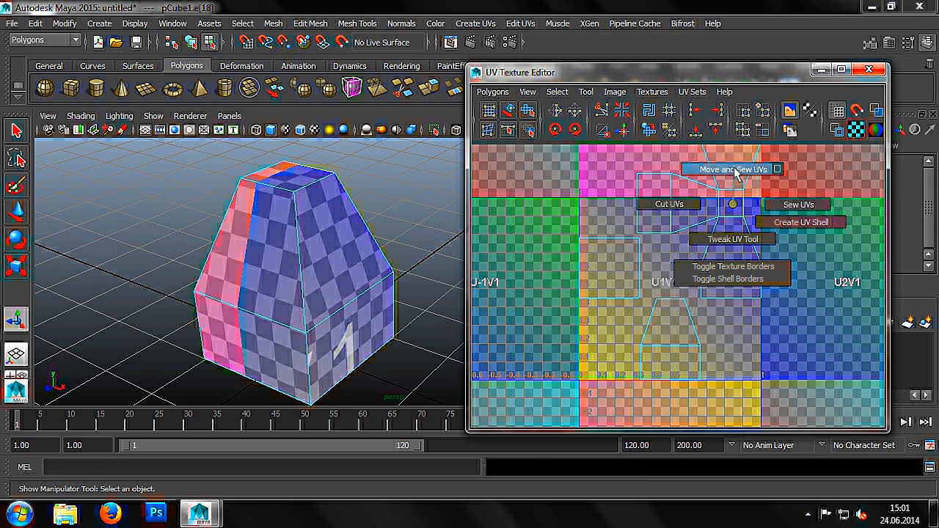
click(730, 171)
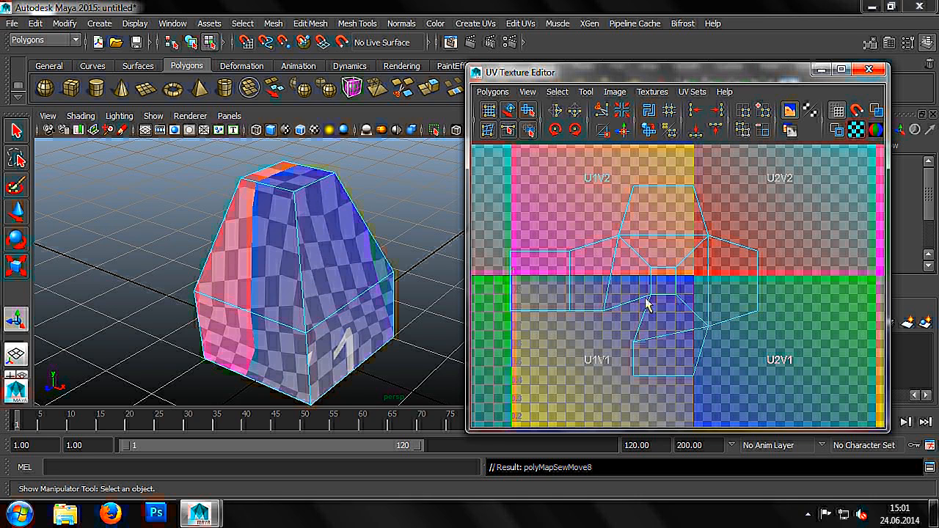
Step: Call up the UV marking menu to Move and Sew another shared side edge
right_click(642, 315)
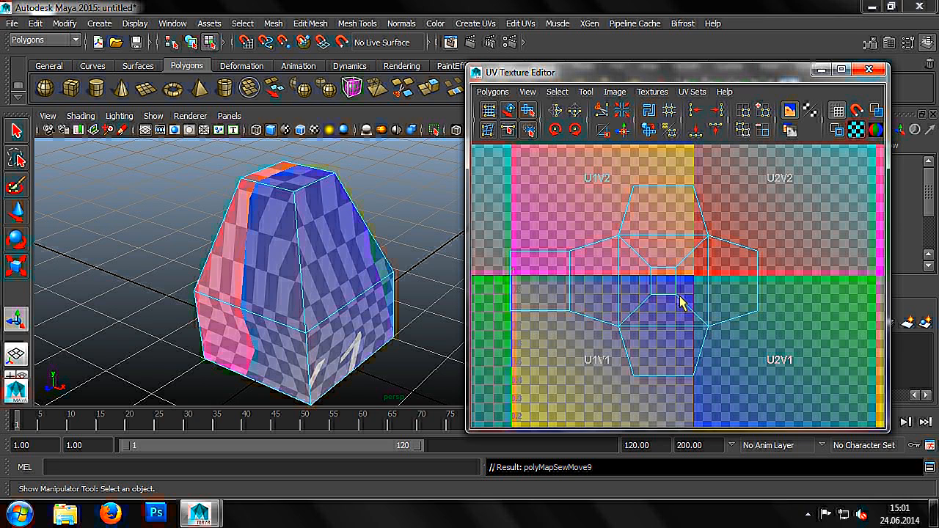
mouse_move(575, 220)
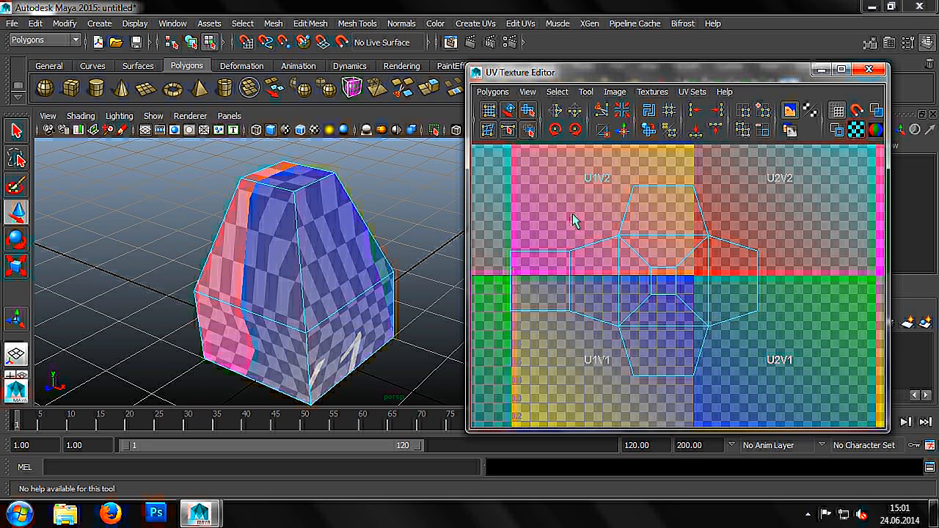
mouse_move(601, 293)
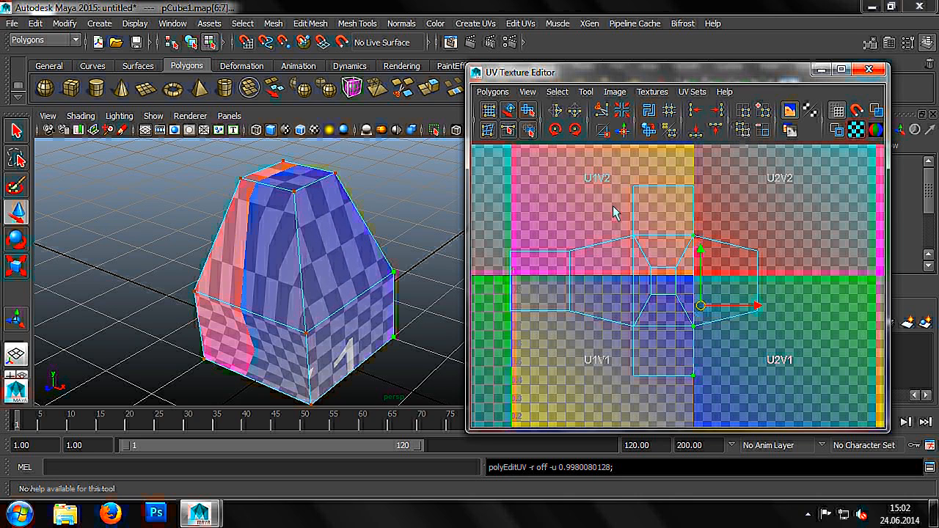
Step: Select the next UV vertex to line up with the sewn layout
click(698, 131)
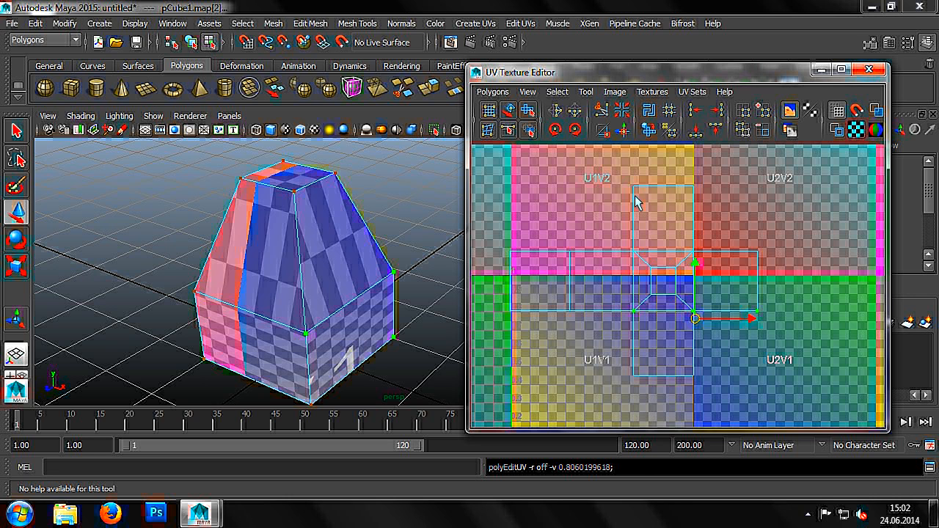
mouse_move(496, 202)
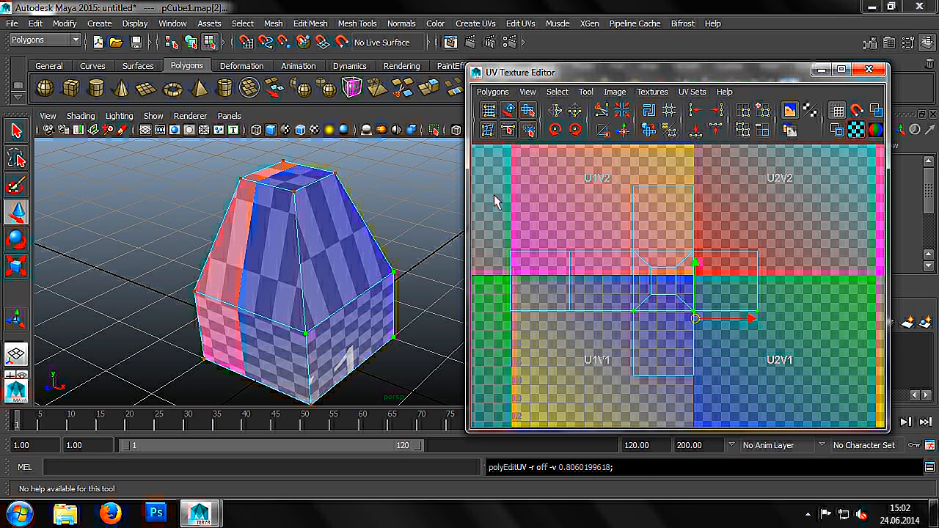